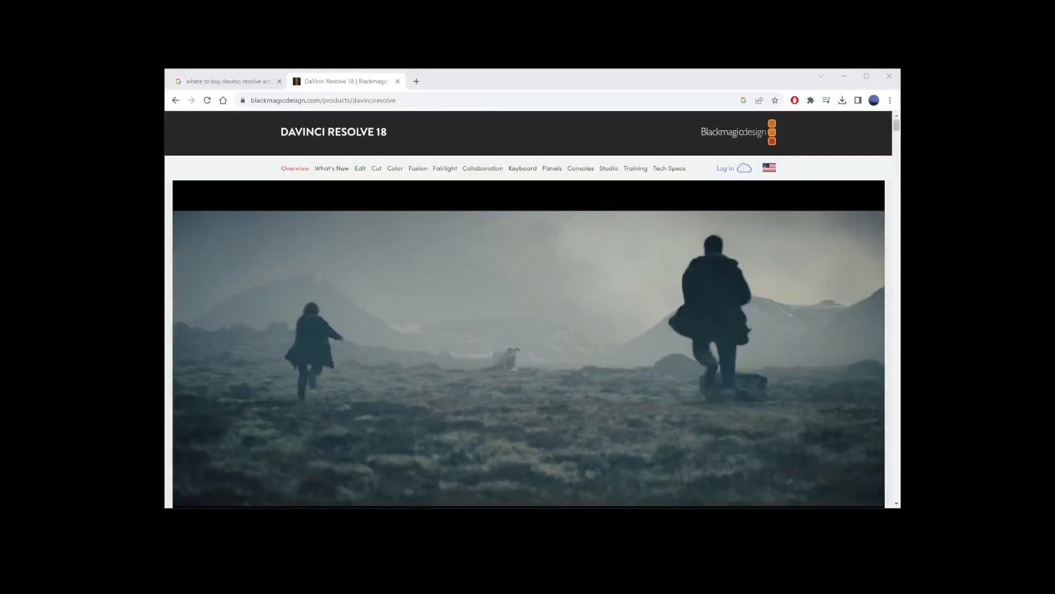
Step: Choose 'Buy Online Now $295' for DaVinci Resolve Studio to reach the Blackmagic store page
scroll(down, 3)
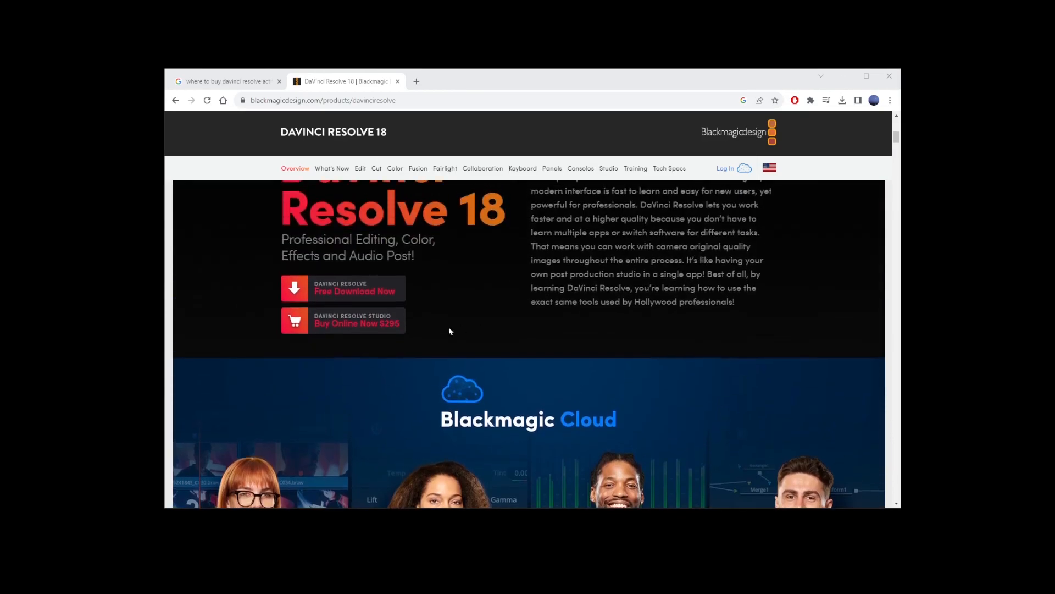
click(342, 320)
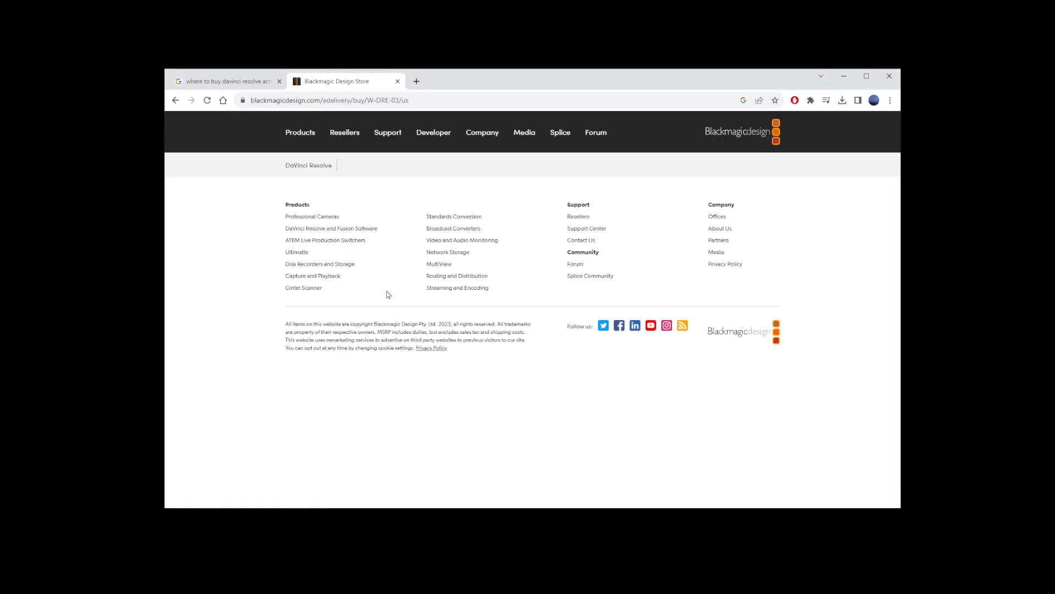